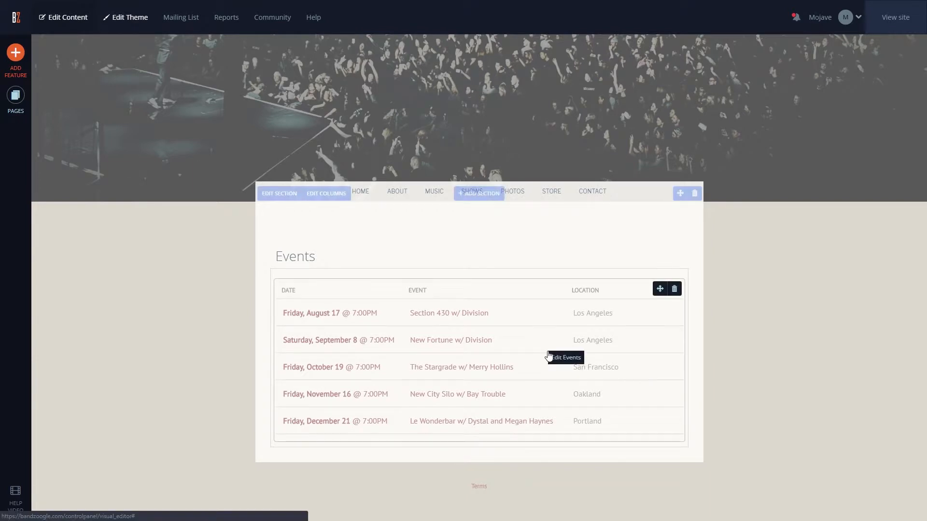
Step: Enter the Events feature to show the five upcoming events with dates and locations
click(562, 357)
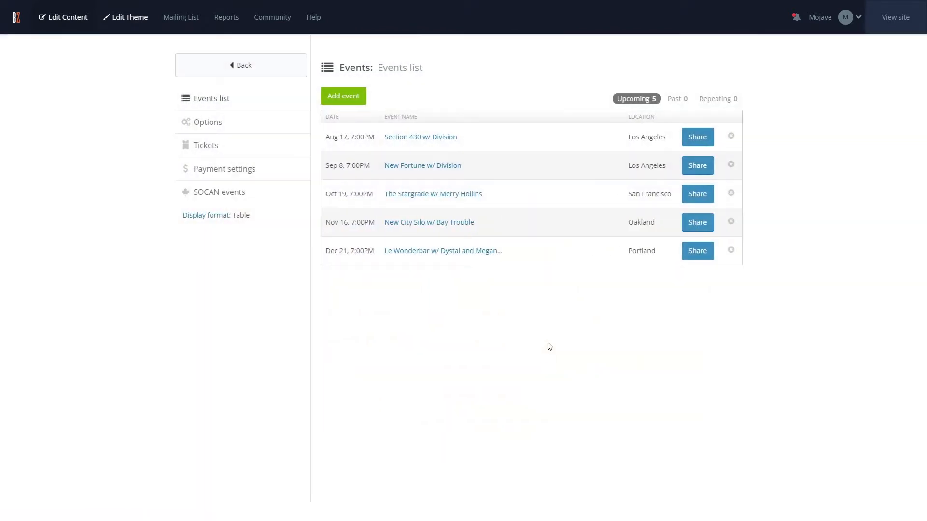
Step: Switch Section 430 w/ Division to website ticket sales at $15.0, inventory tracked, 200 in stock, and save
click(420, 136)
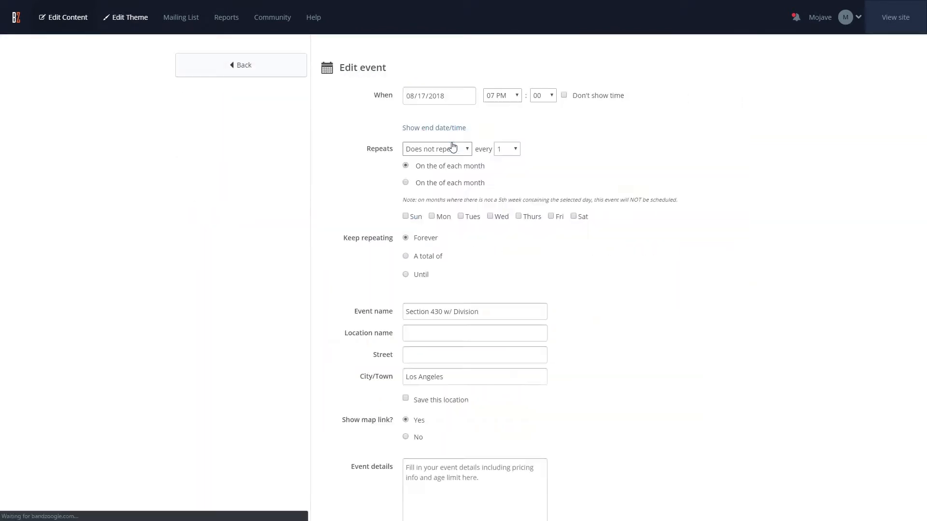
scroll(down, 3)
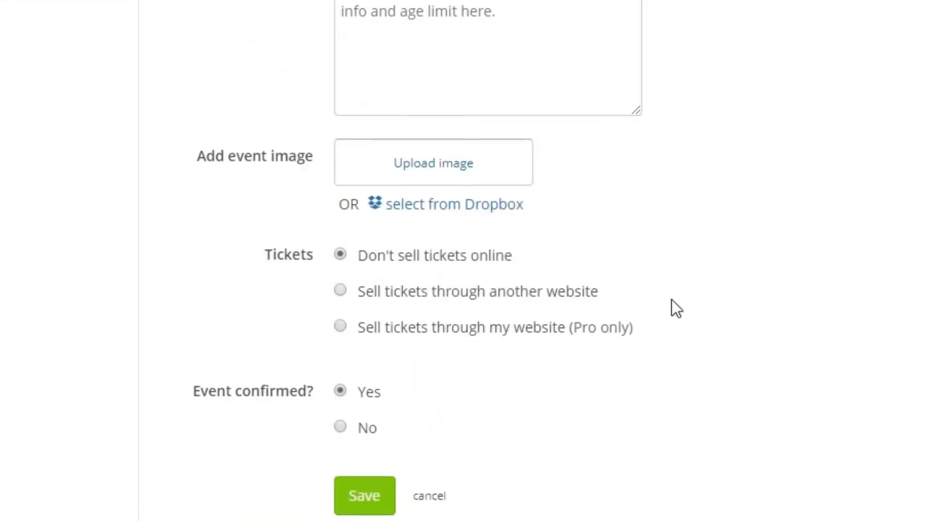
mouse_move(622, 339)
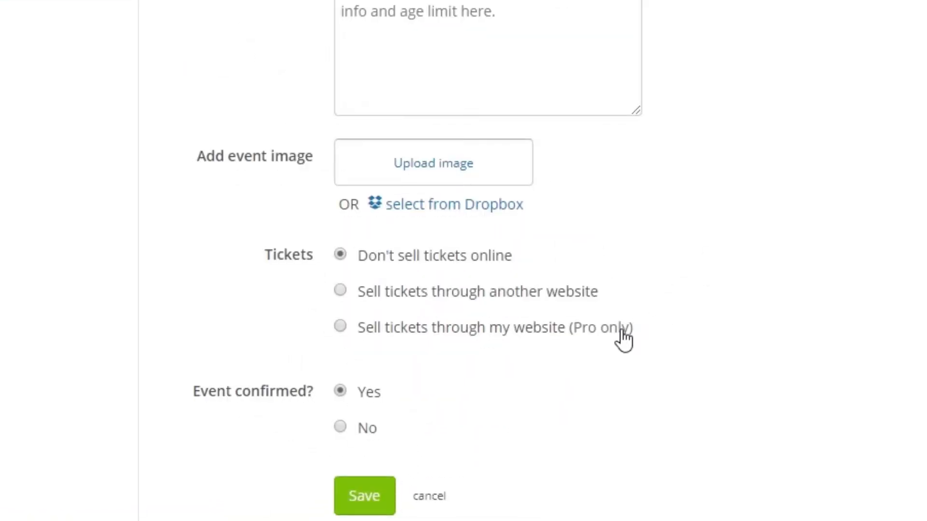
click(340, 325)
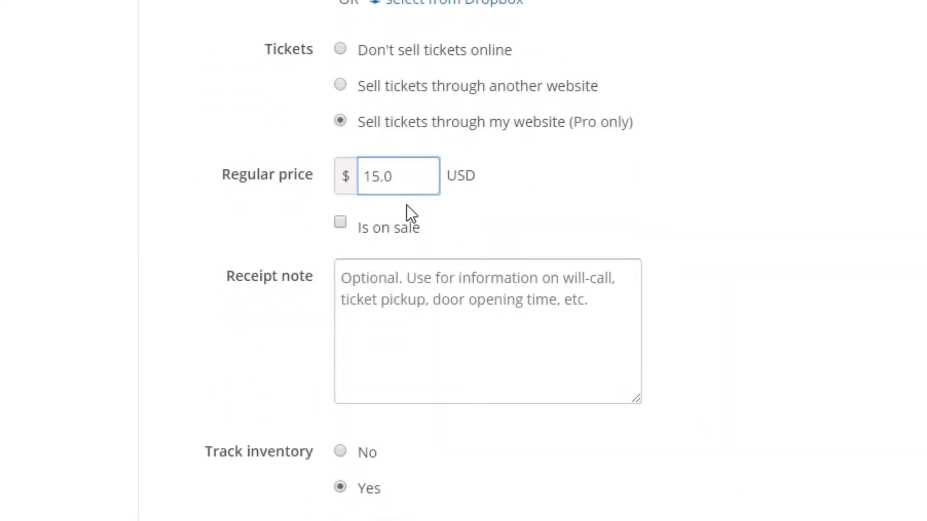
mouse_move(403, 238)
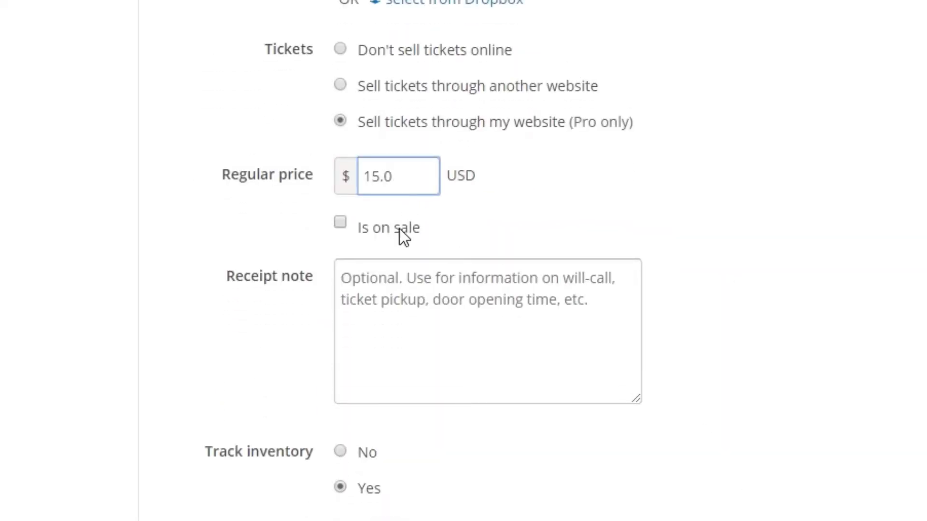
scroll(down, 3)
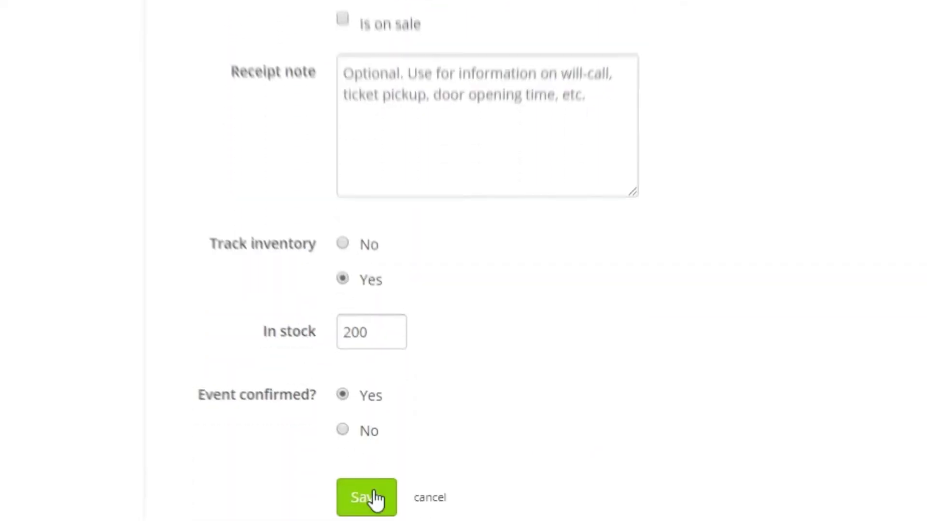
click(366, 498)
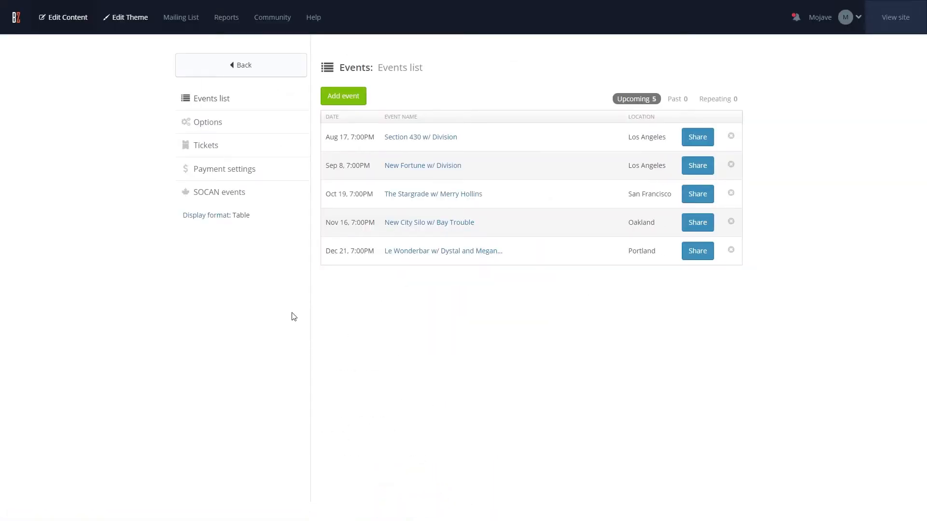
mouse_move(284, 261)
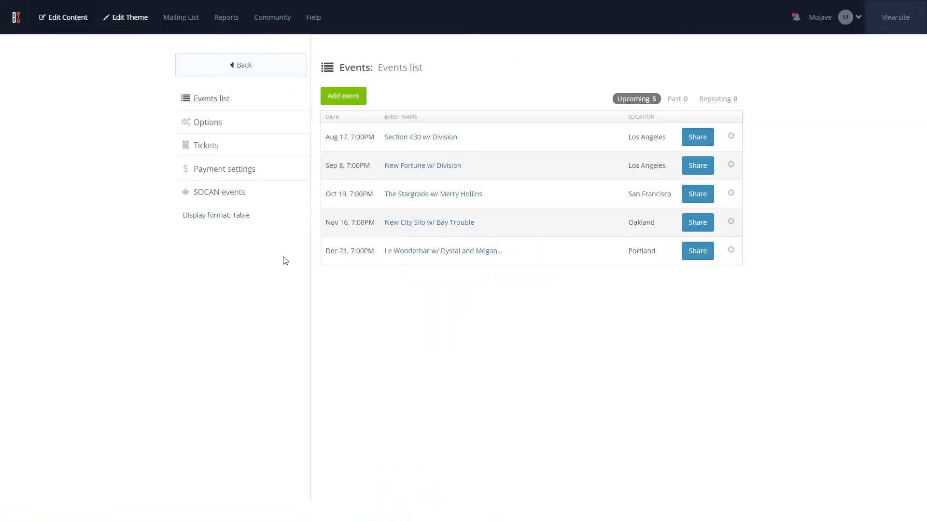
mouse_move(278, 190)
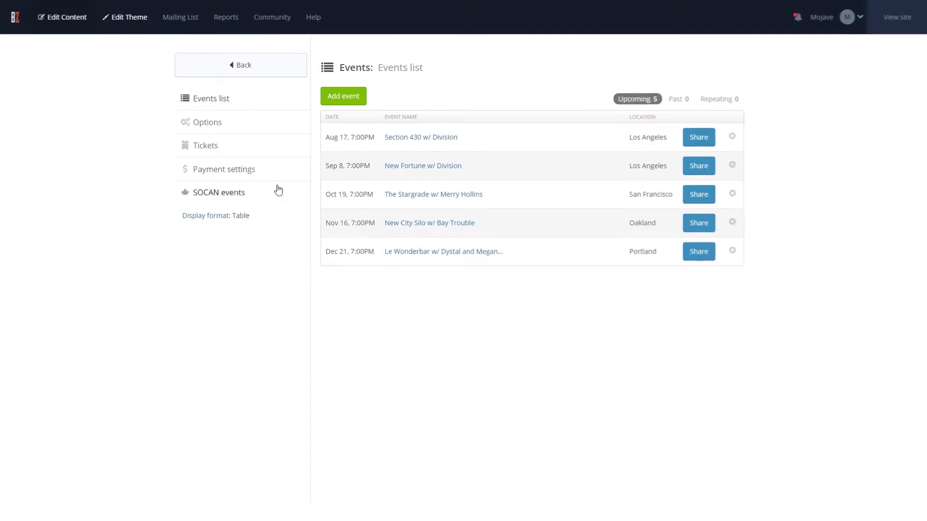
Step: Show the Tickets overview (Section 430 at $15.00, 0/200 sold) and select the guest list password
click(205, 146)
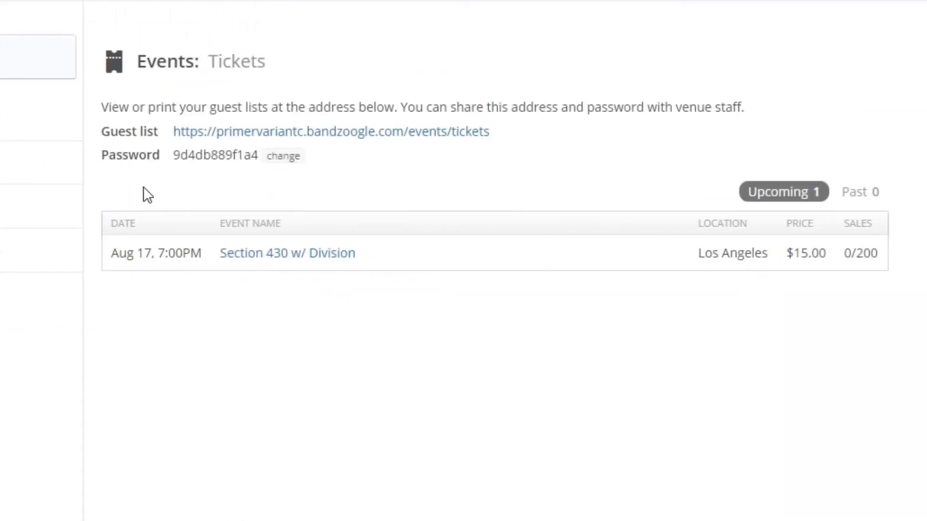
mouse_move(207, 201)
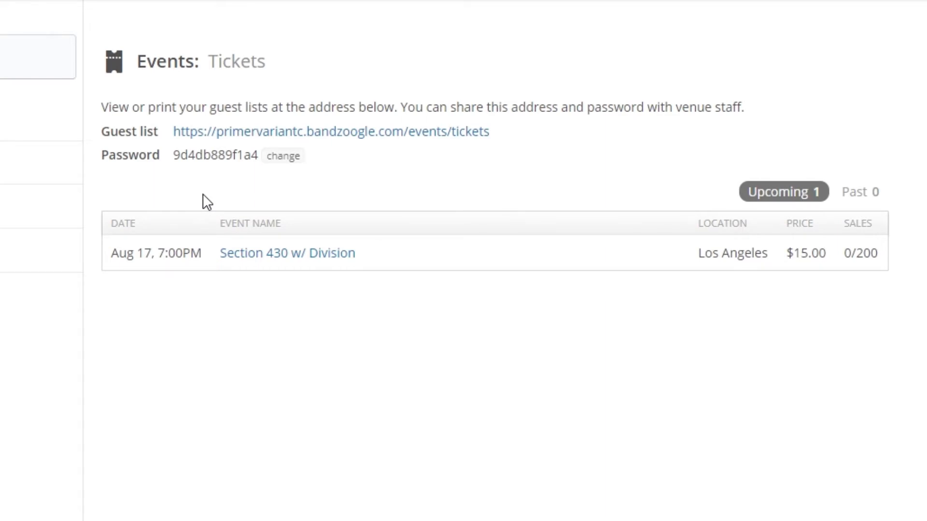
mouse_move(207, 171)
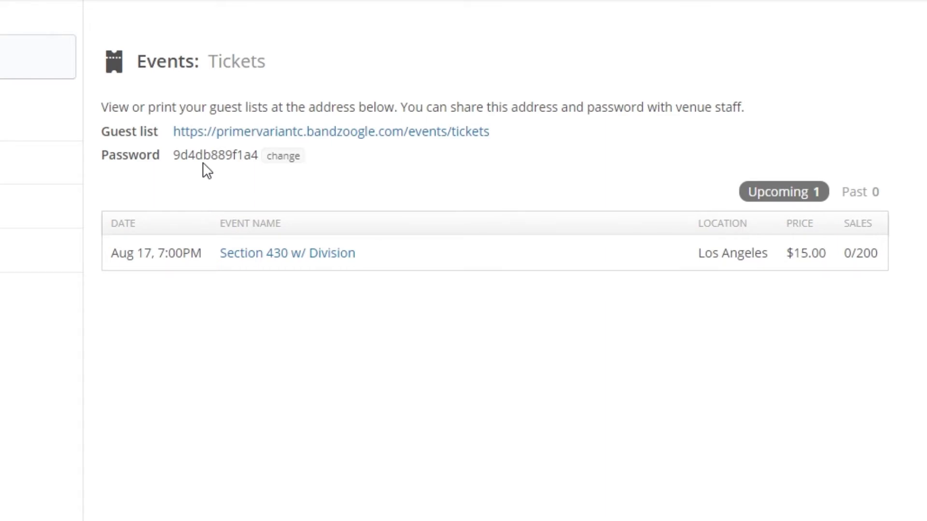
double_click(215, 154)
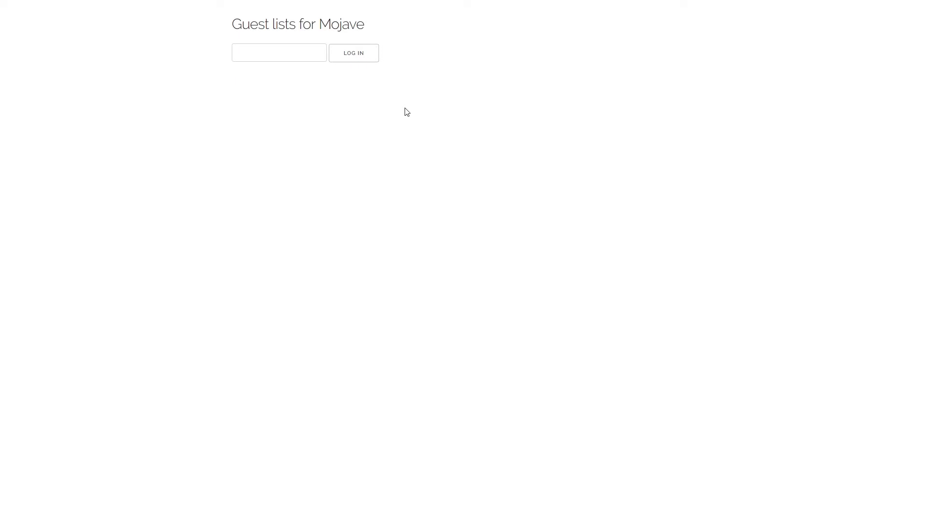
Step: Log in to the Mojave guest list for the Aug 17 Section 430 w/ Division show in Los Angeles
click(354, 53)
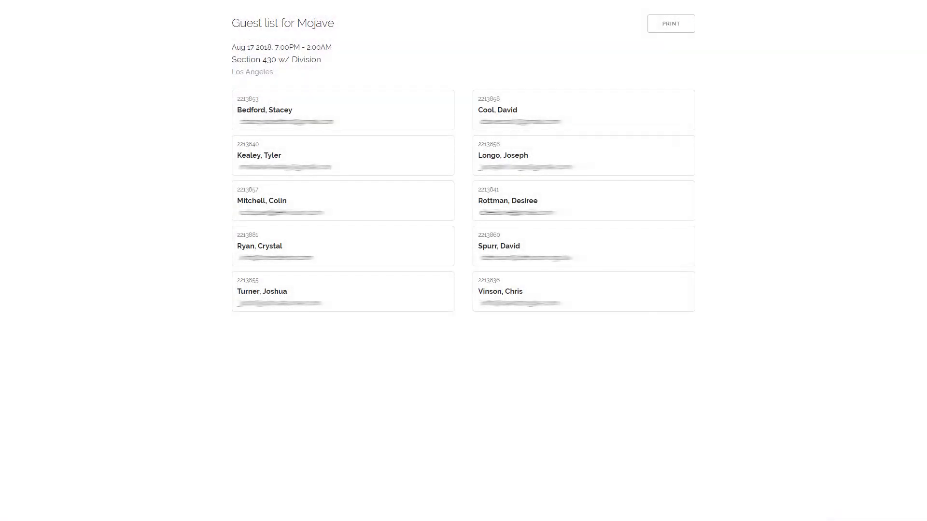